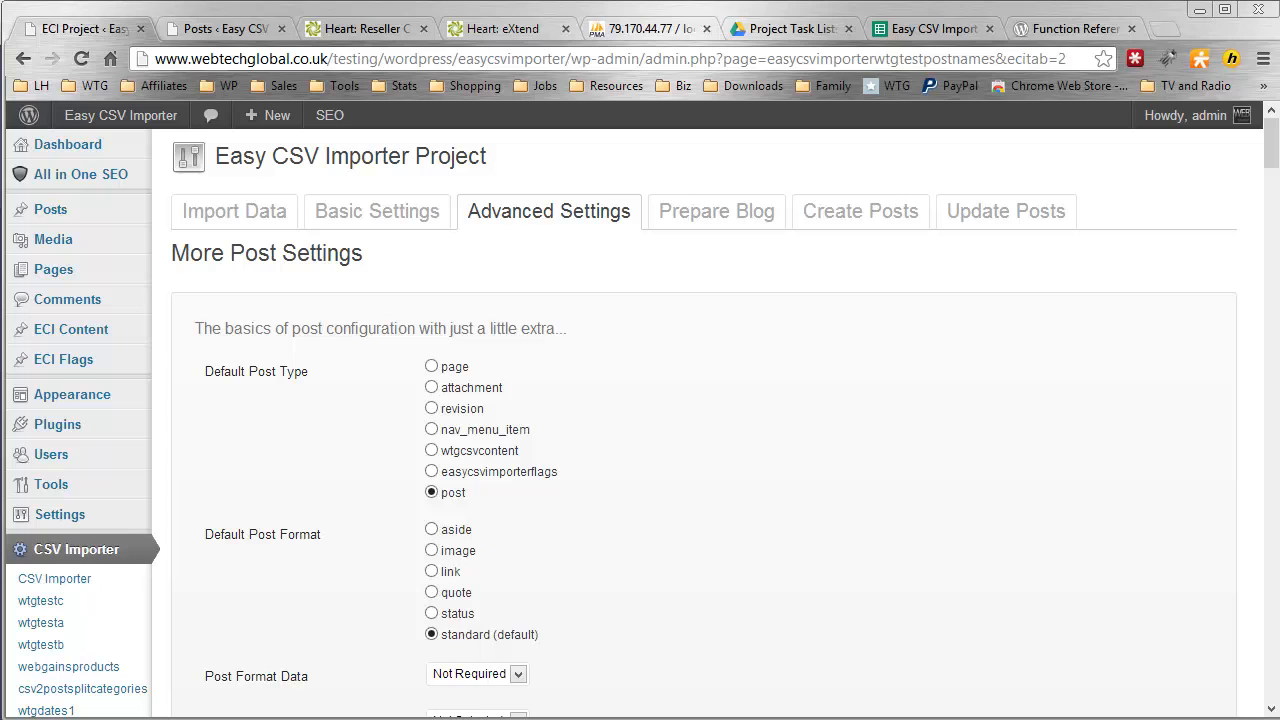
Step: Start a new post titled 'My Test', giving it the slug my-test
scroll(down, 3)
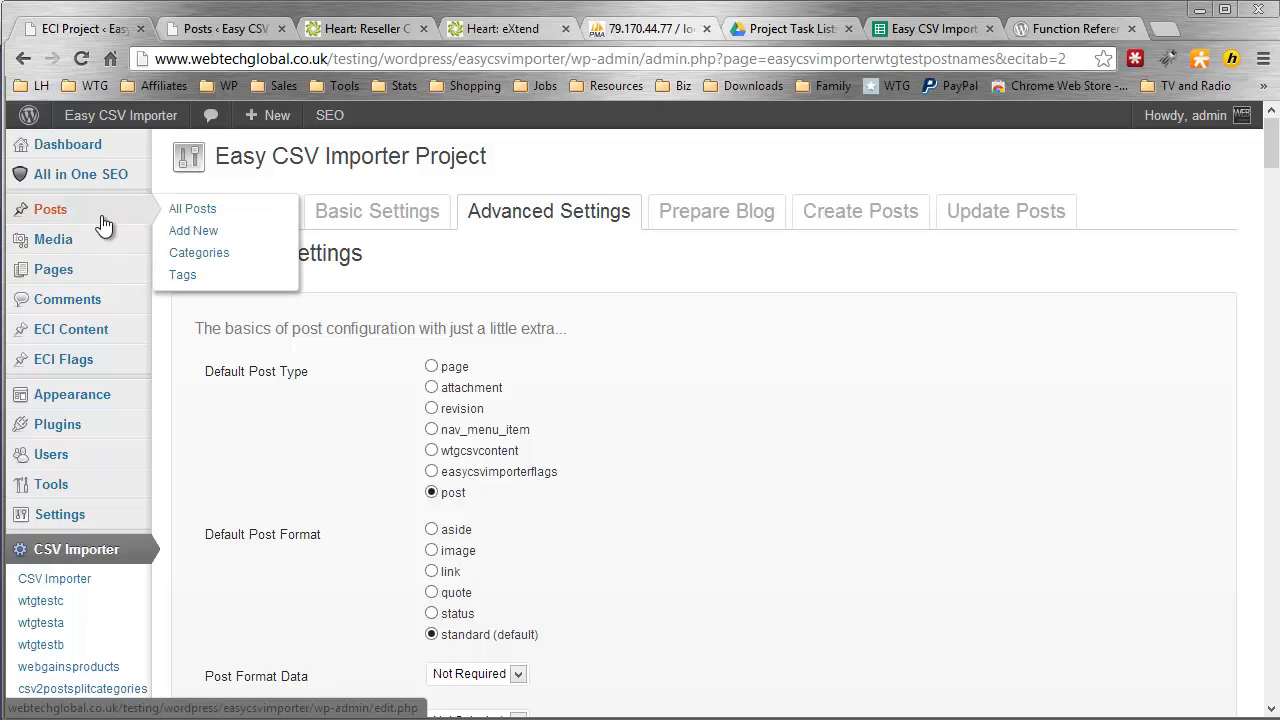
click(193, 231)
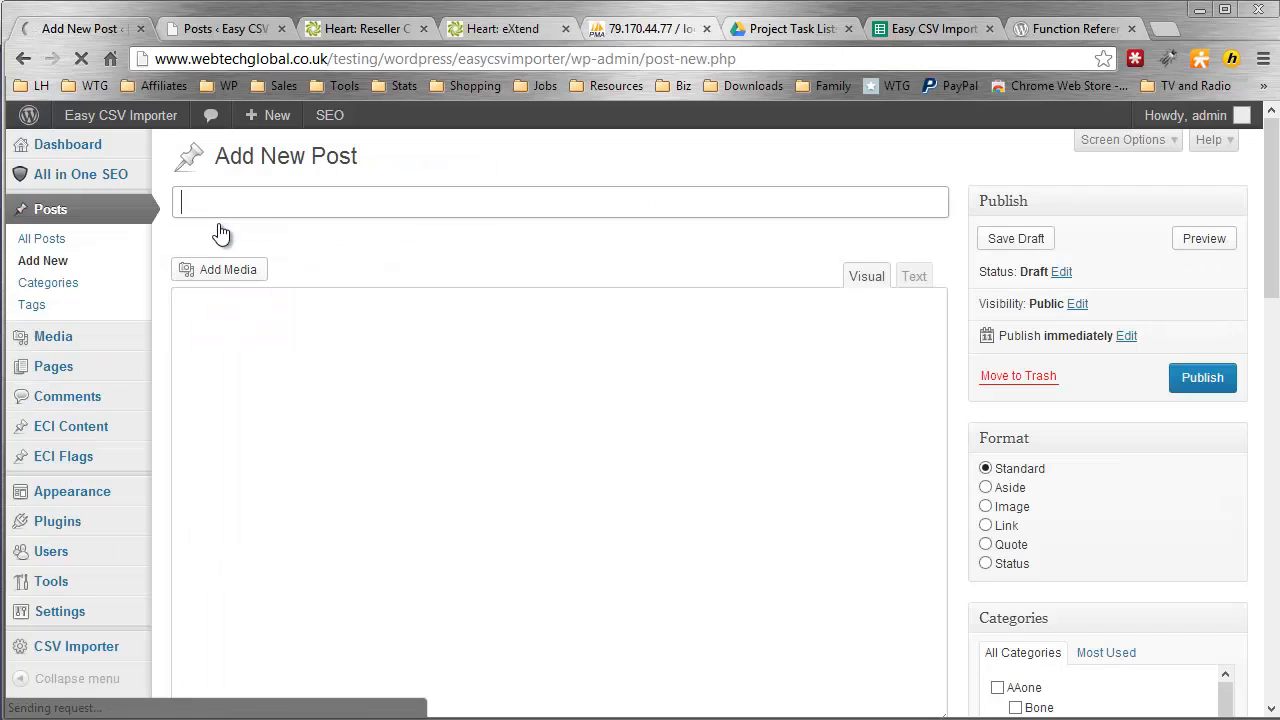
text(My Test)
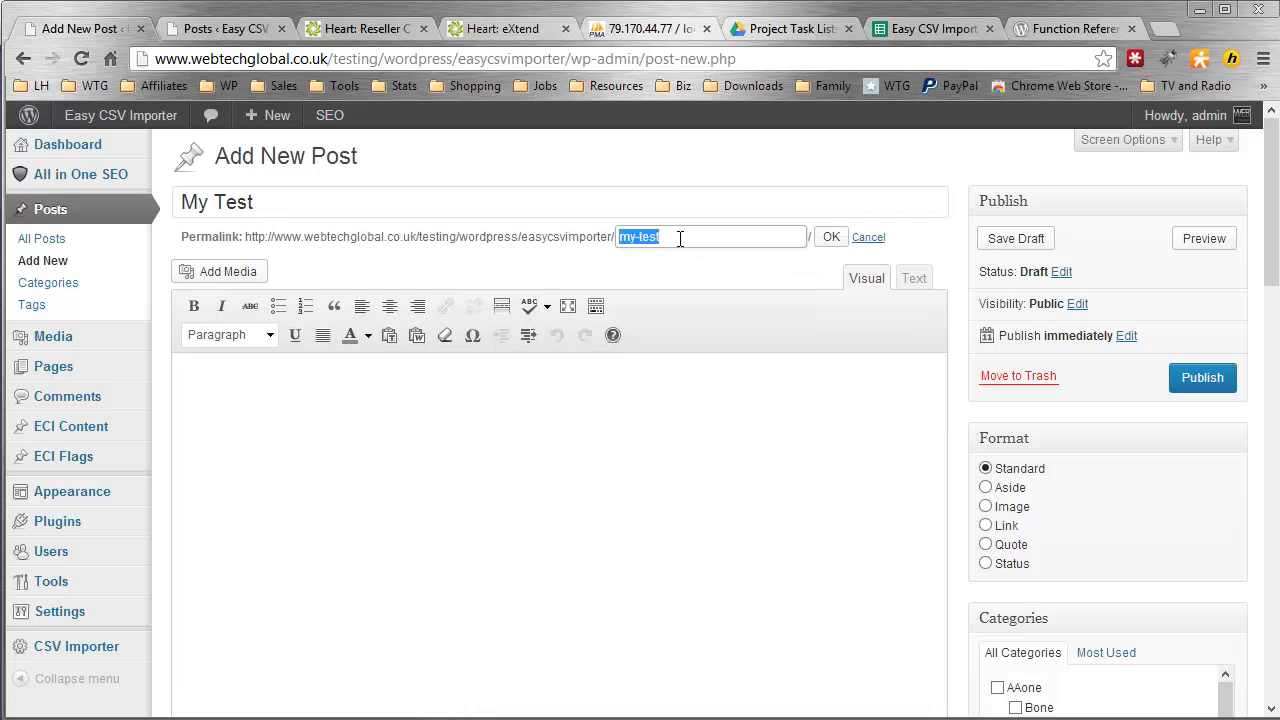
mouse_move(447, 266)
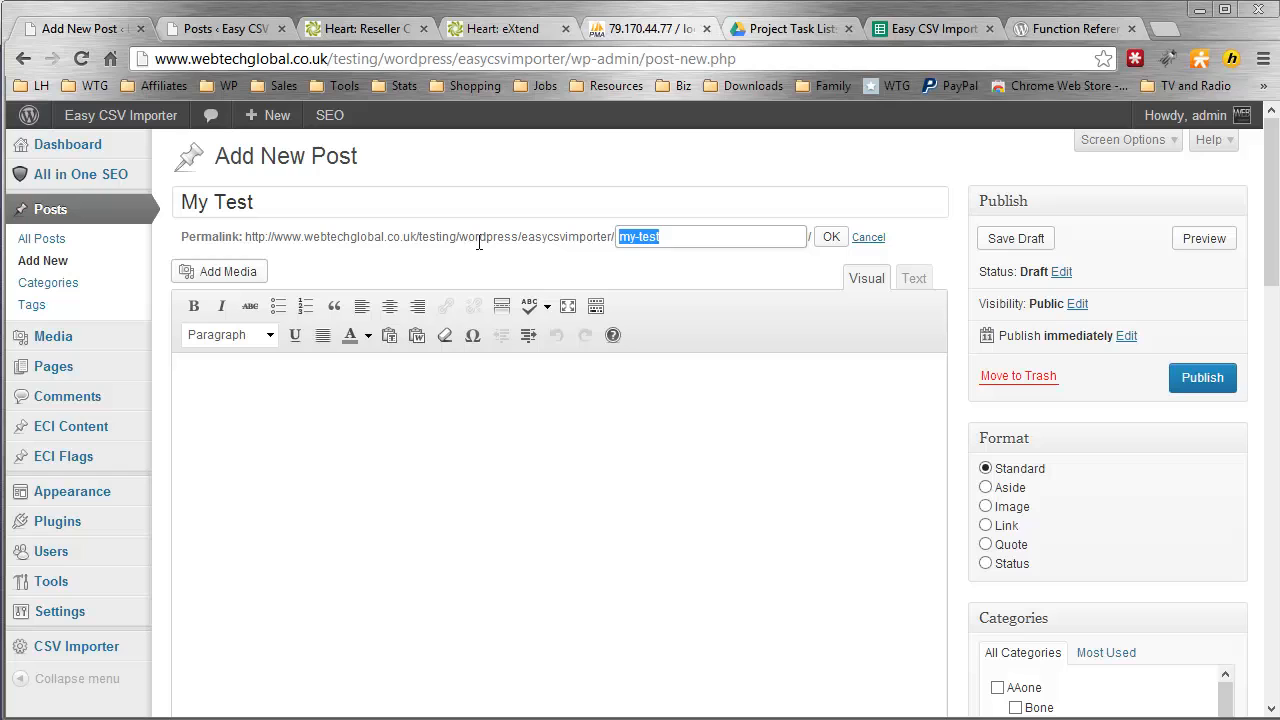
mouse_move(500, 258)
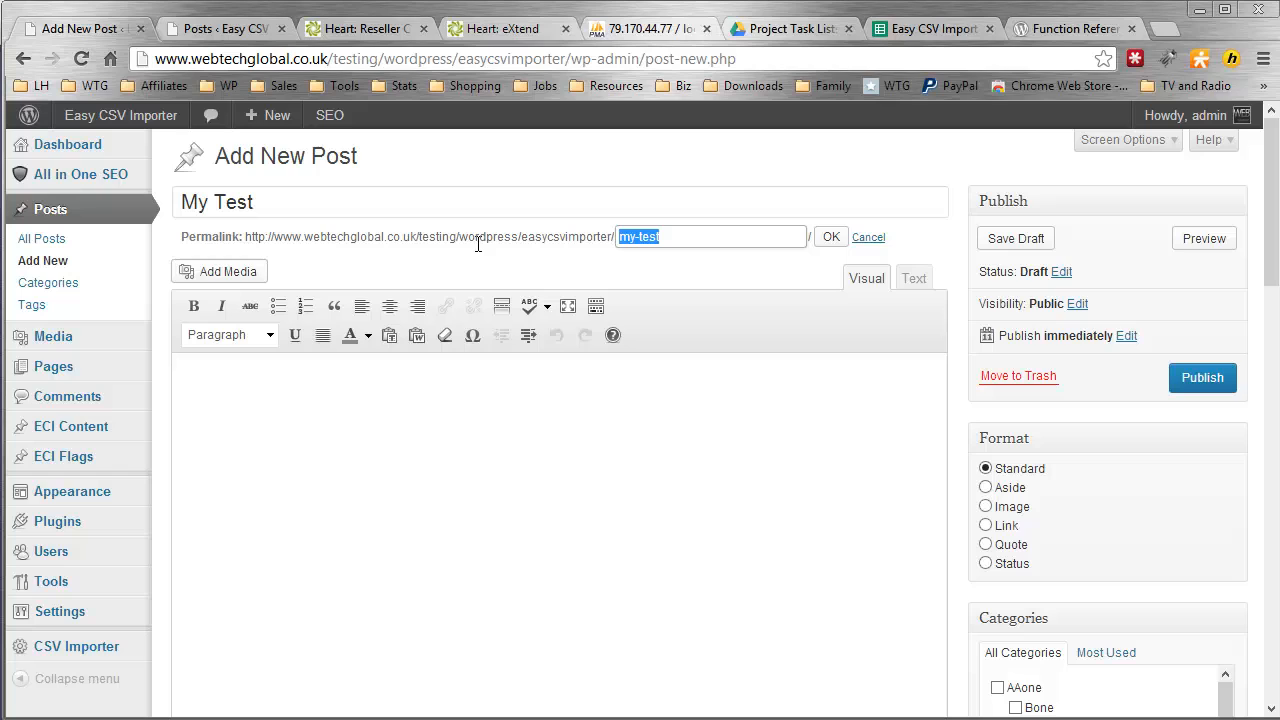
mouse_move(339, 289)
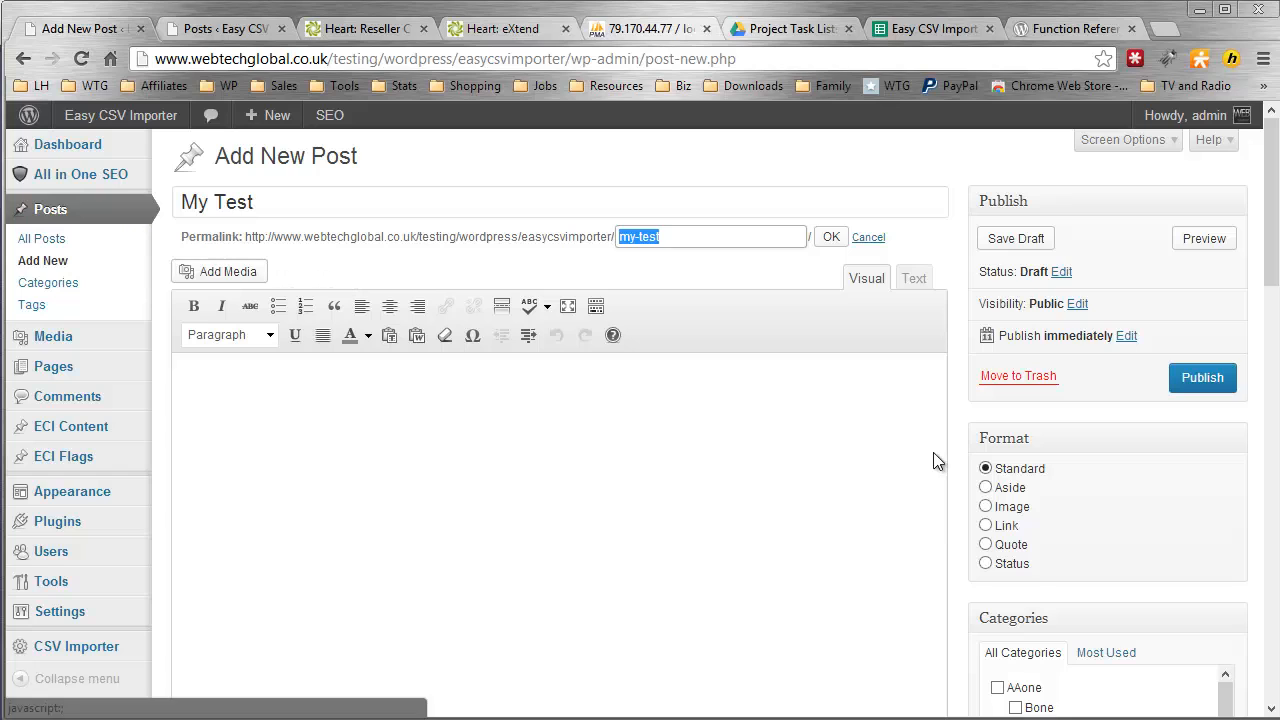
Step: Move the 'My Test' draft to the Trash
click(1018, 375)
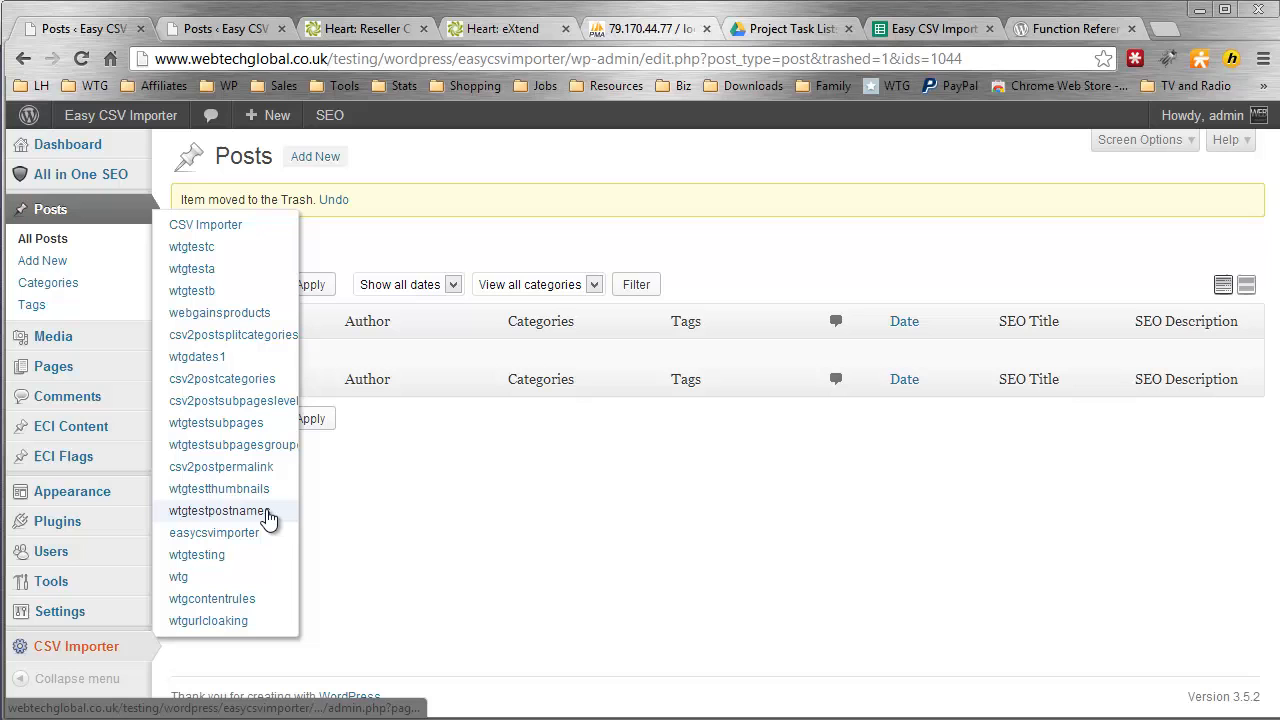
Step: Open the wtgtestpostnames importer project, whose post name uses the permalink column
click(218, 510)
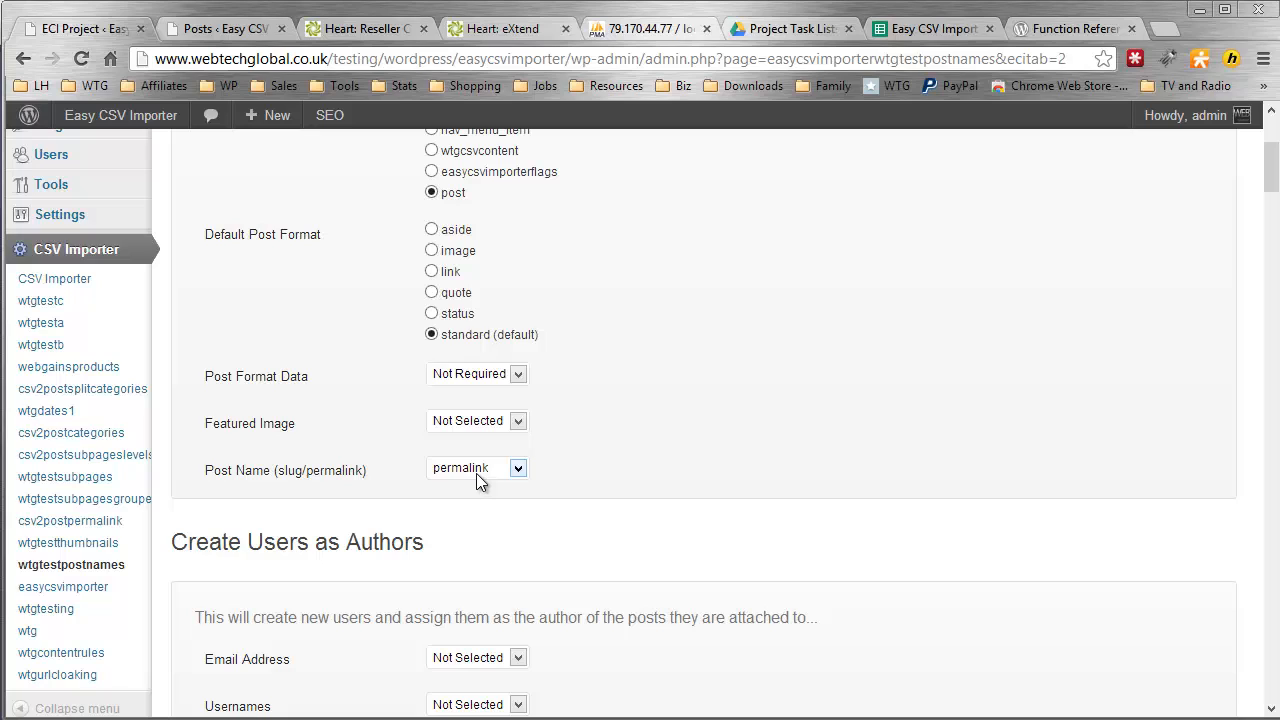
mouse_move(758, 378)
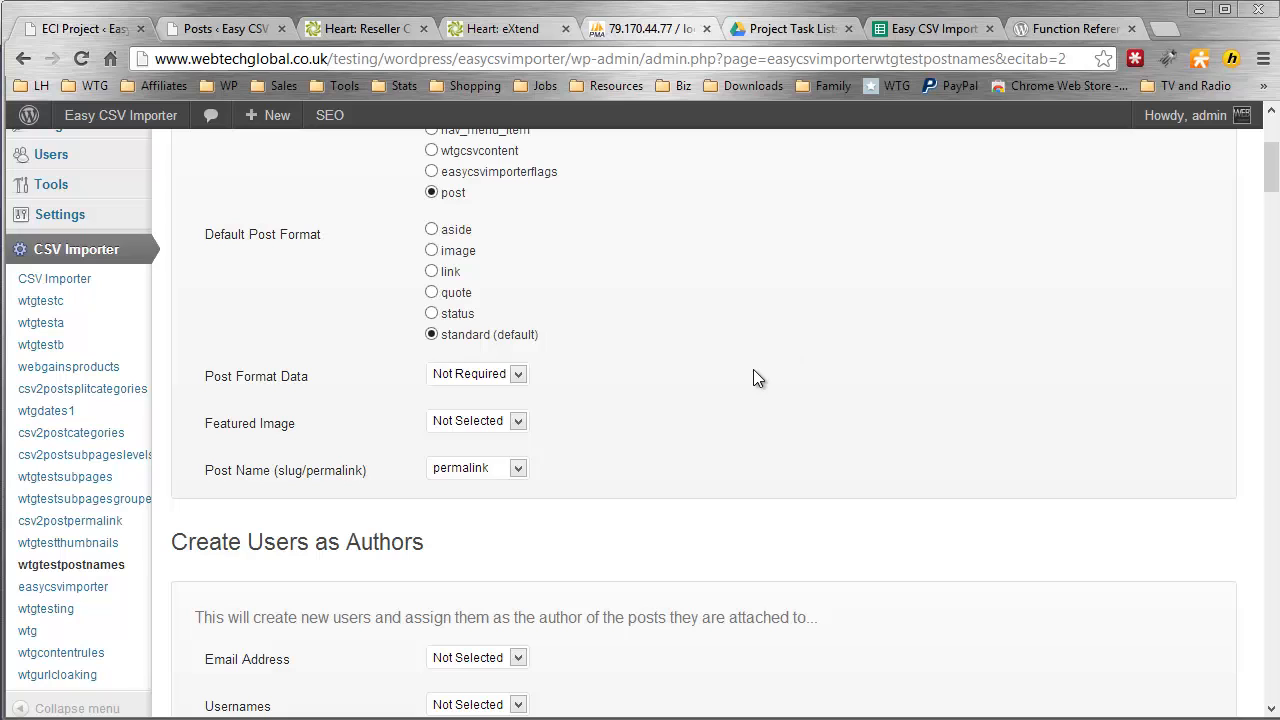
mouse_move(675, 449)
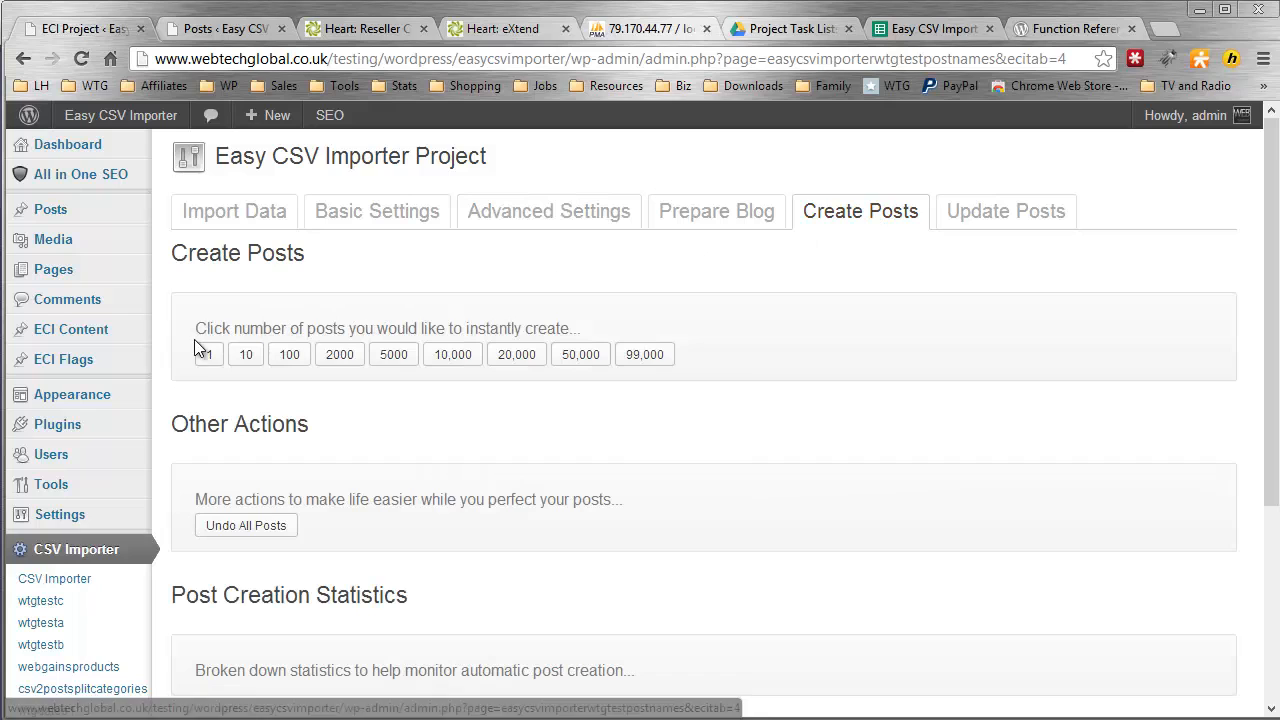
Step: Create one post from the CSV data and edit its slug some-information-2
click(209, 354)
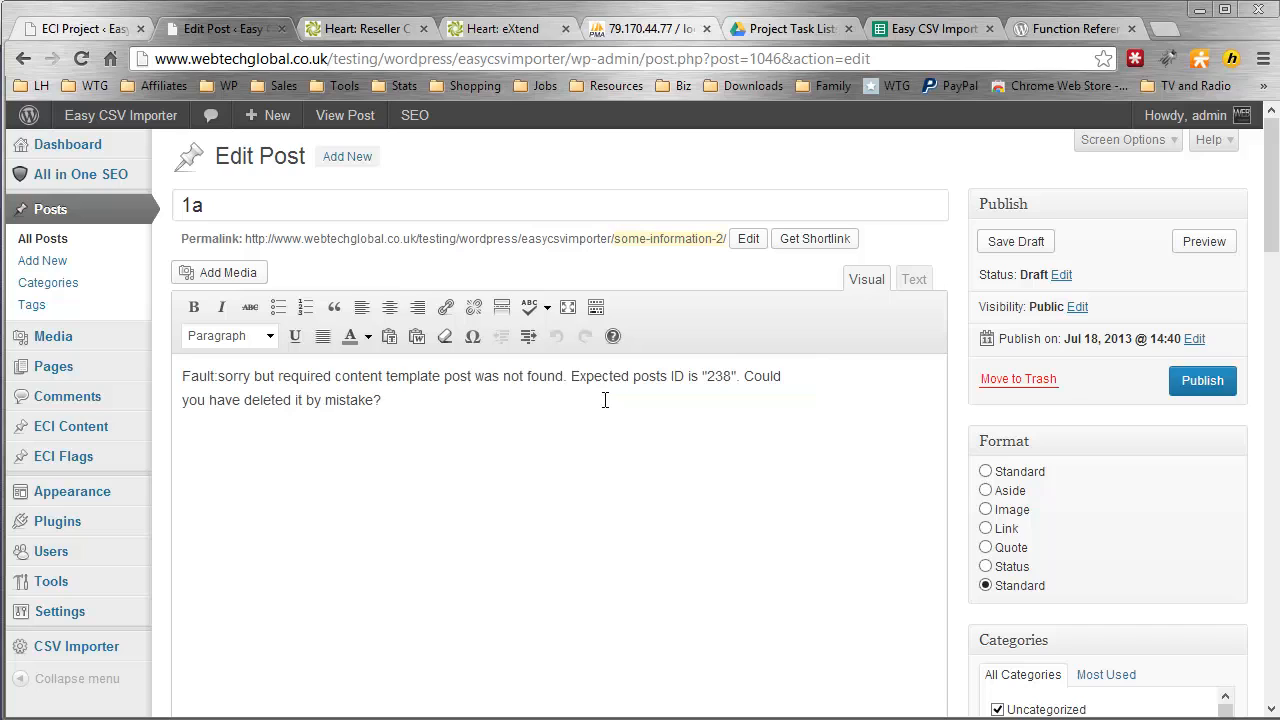
click(747, 238)
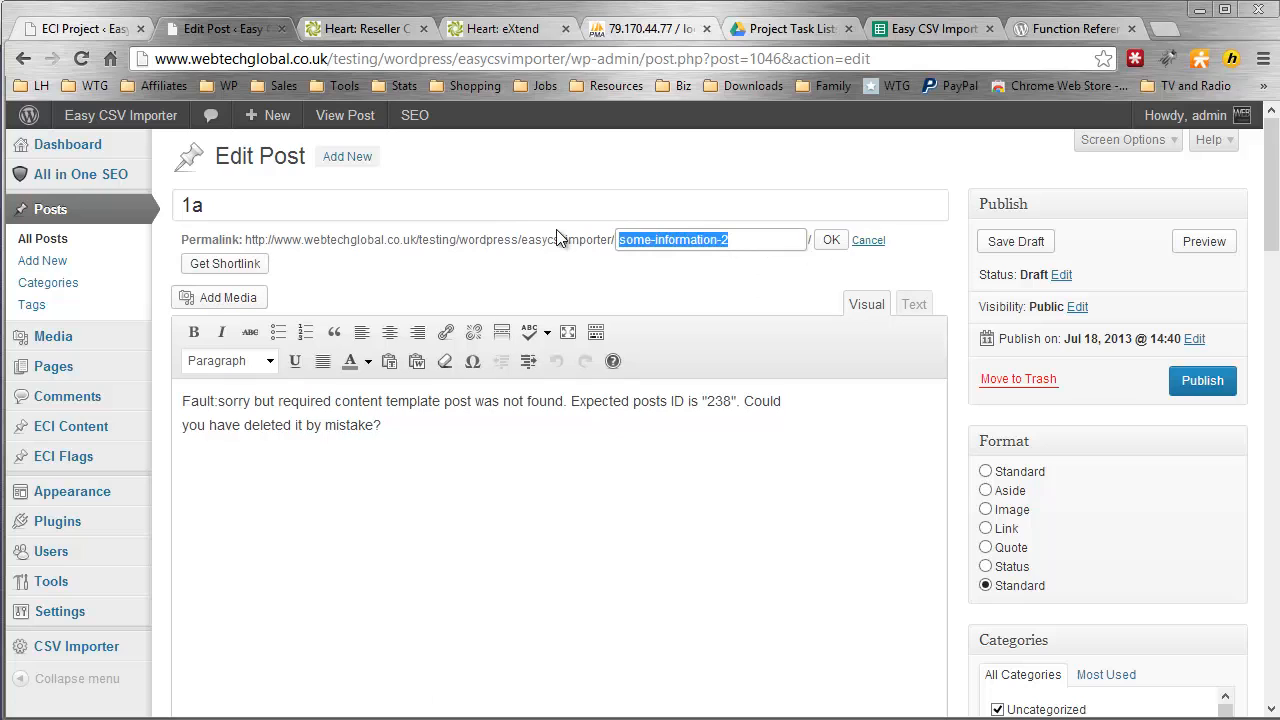
mouse_move(548, 195)
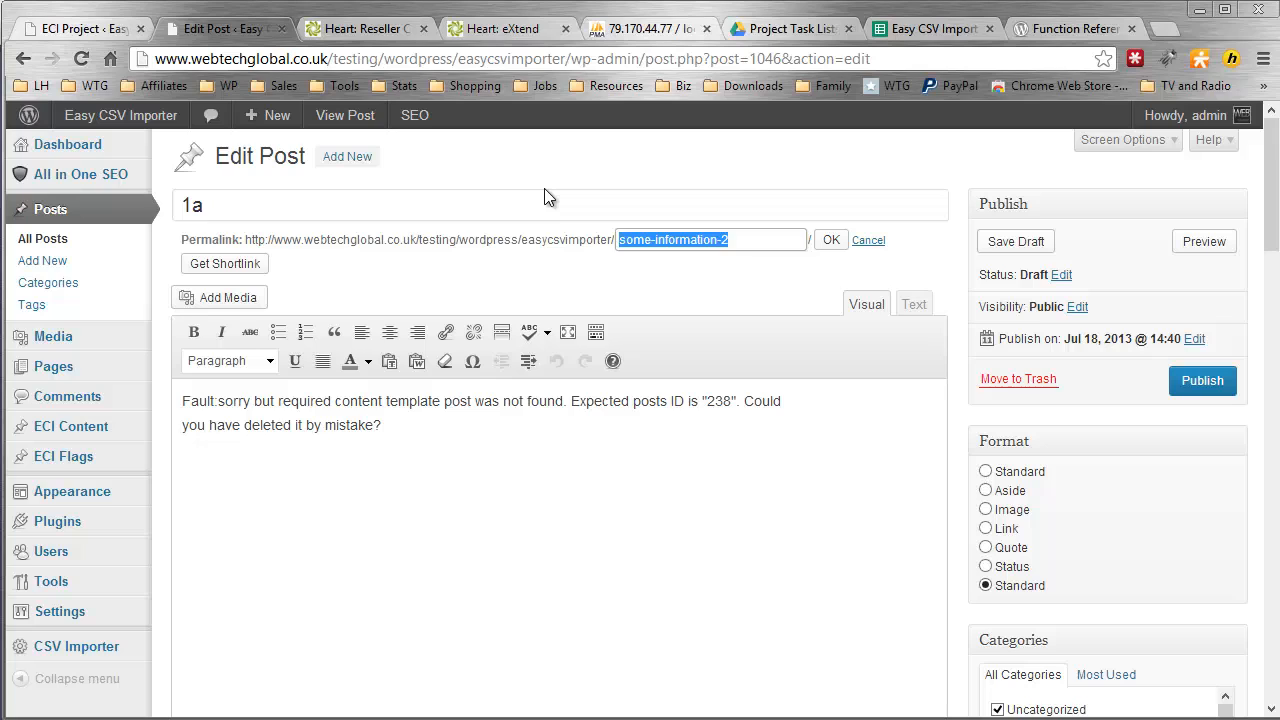